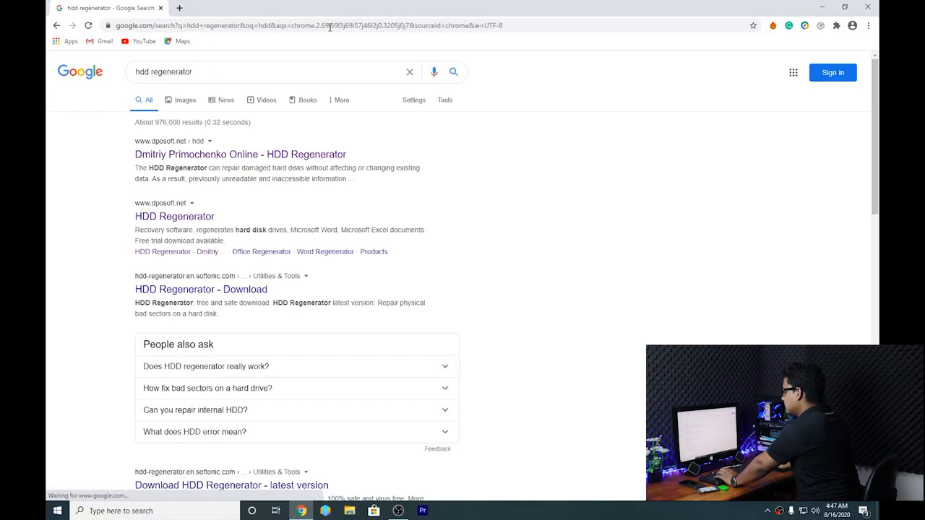
mouse_move(249, 159)
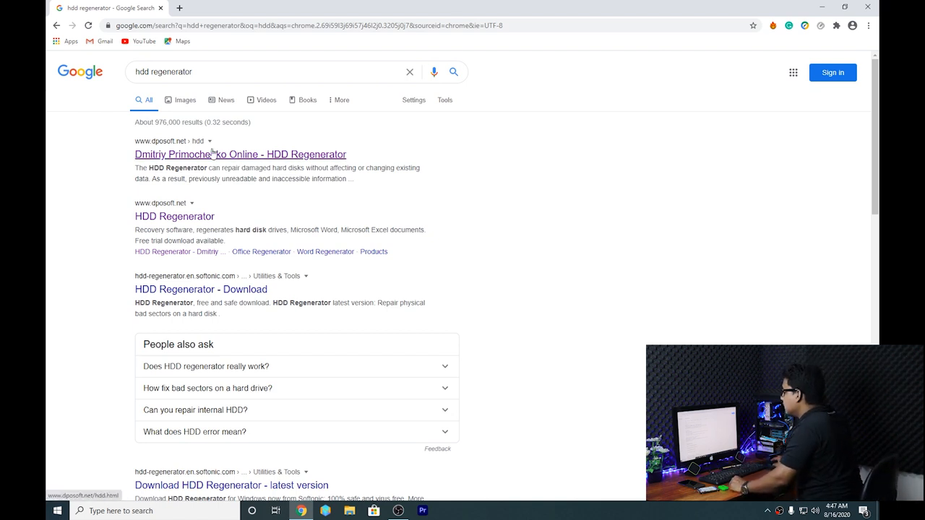
Open the 'Dmitriy Primochenko Online - HDD Regenerator' result on dposoft.net
left_click(225, 153)
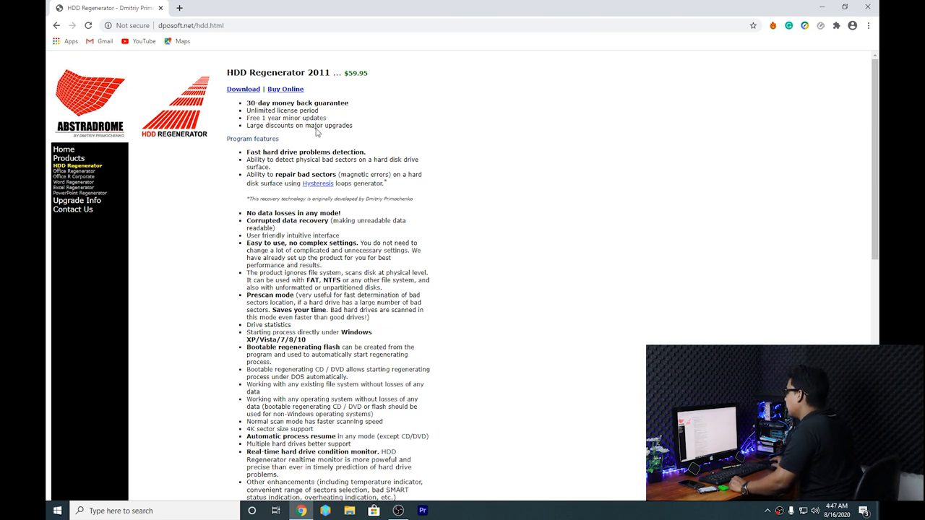
mouse_move(246, 97)
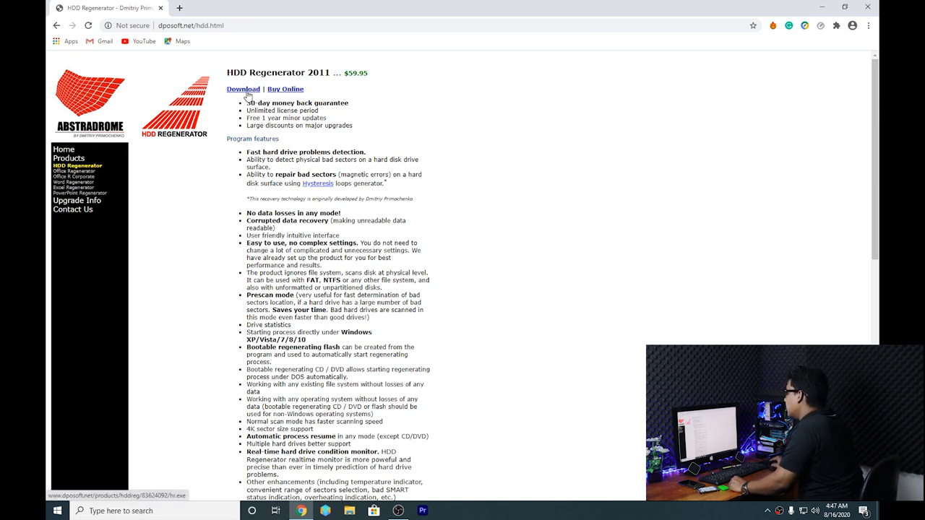
Download the HDD Regenerator installer, accept the duplicate download, and run it
left_click(245, 89)
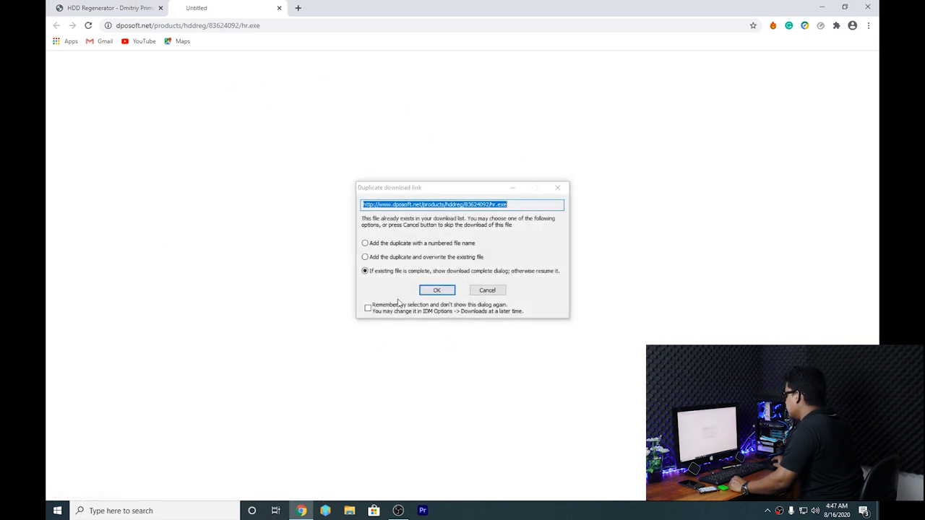
left_click(437, 289)
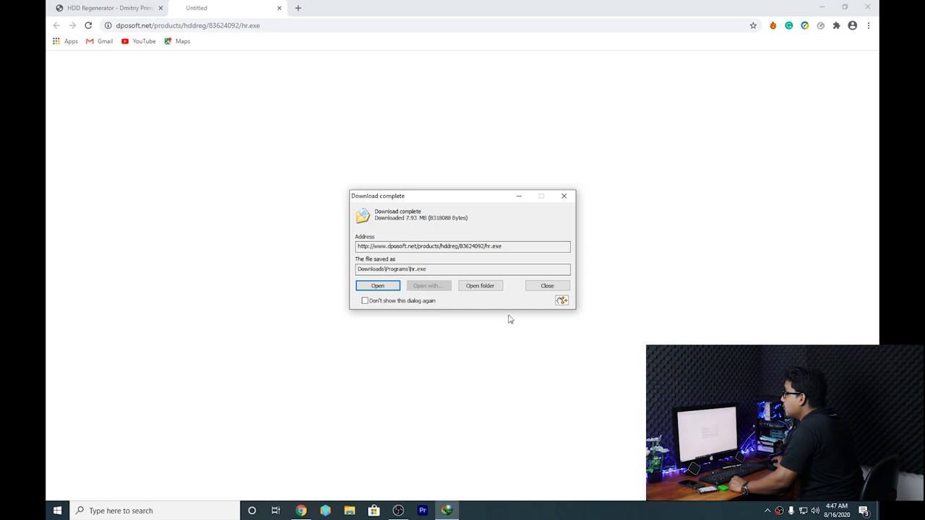
left_click(377, 286)
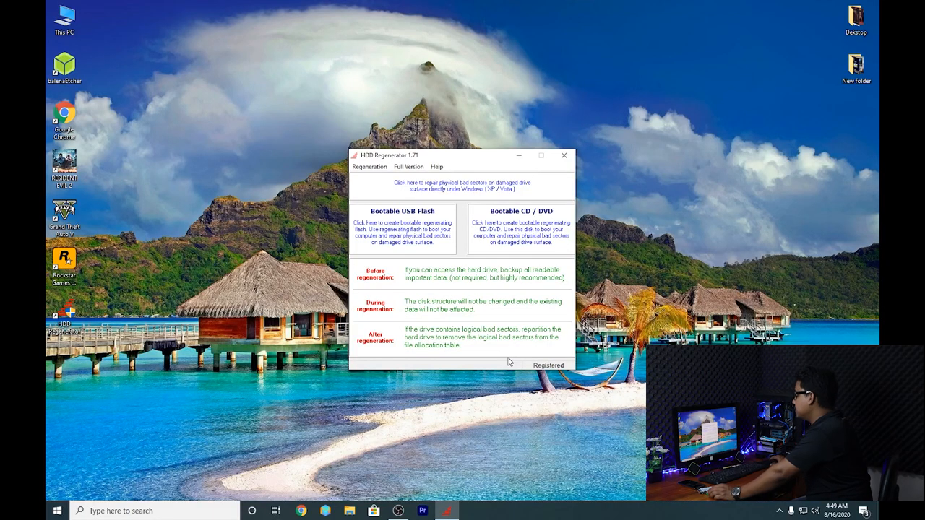
mouse_move(406, 224)
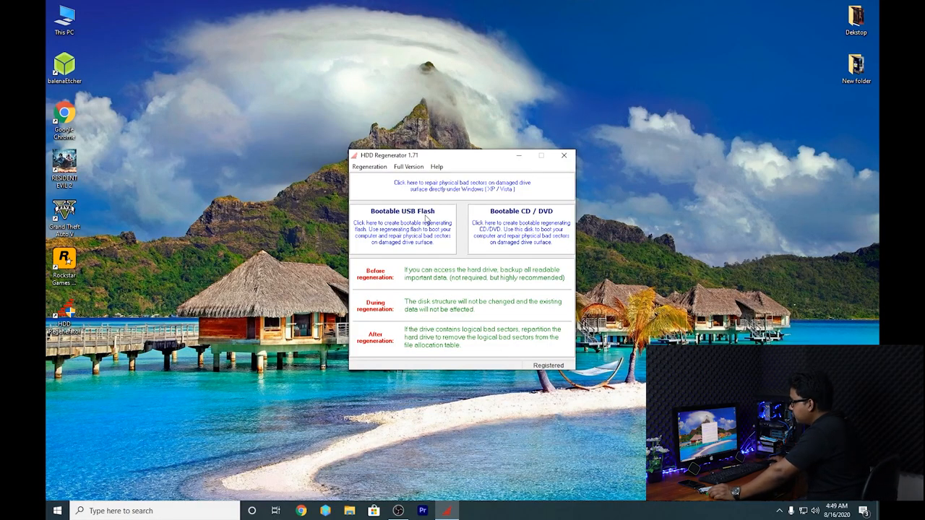
mouse_move(535, 211)
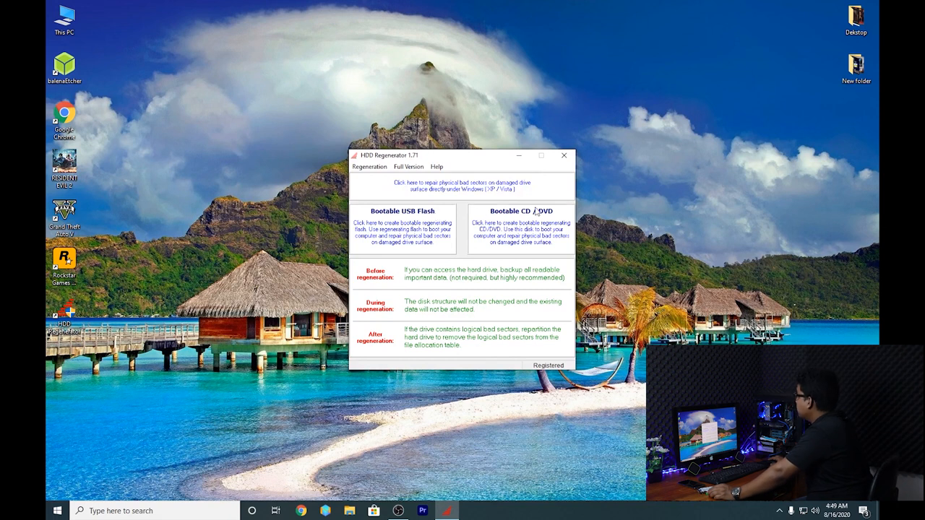
mouse_move(564, 228)
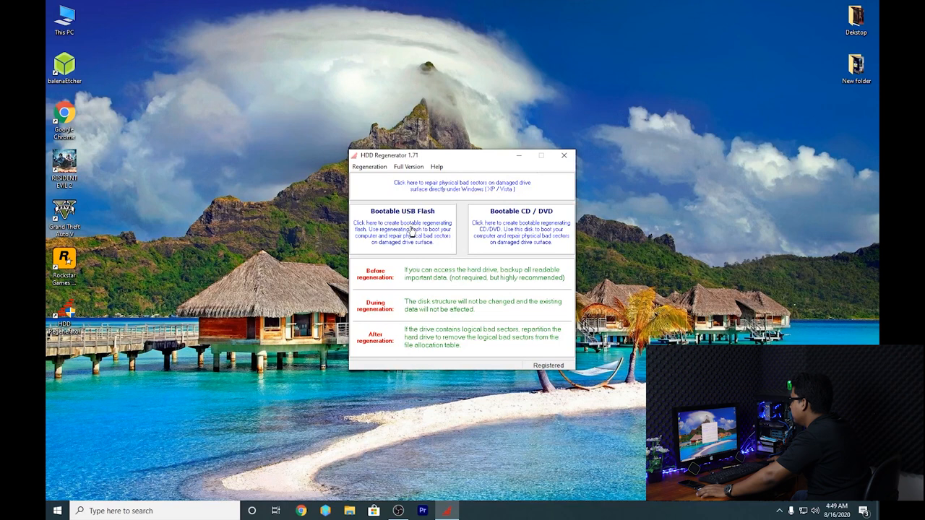
Create a bootable USB flash on the 7616 Mb drive, accepting the data-erase warning
left_click(402, 233)
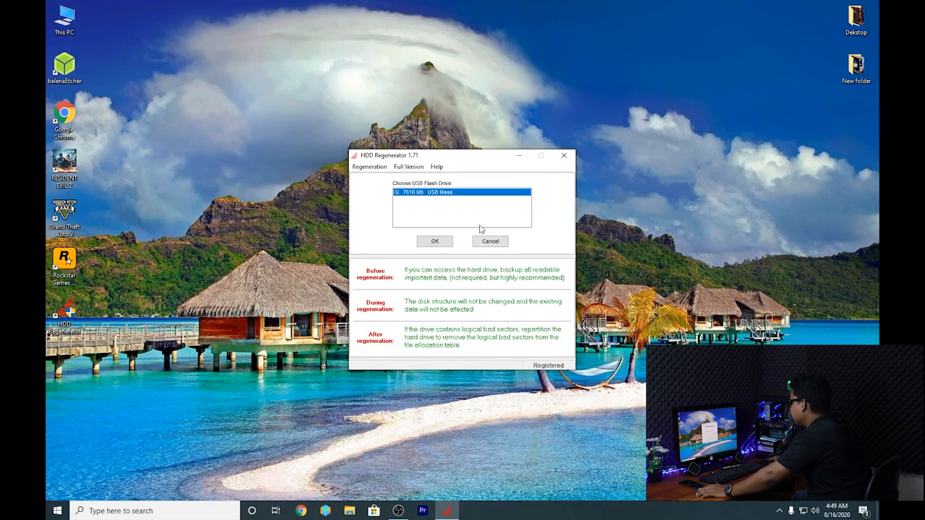
left_click(433, 240)
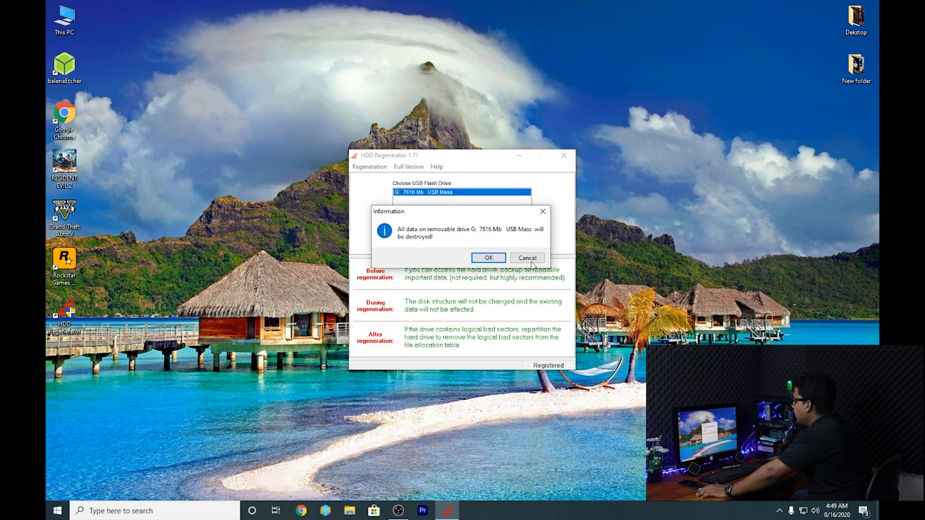
mouse_move(447, 120)
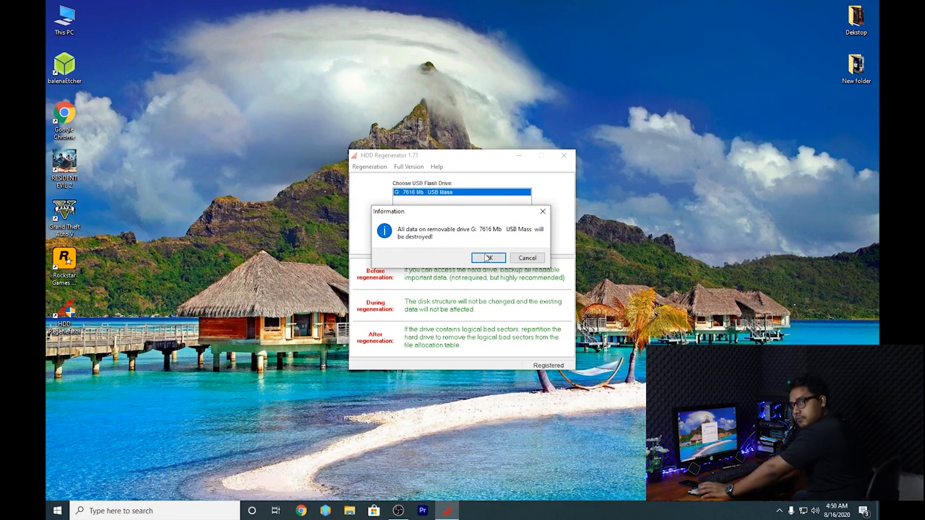
left_click(489, 258)
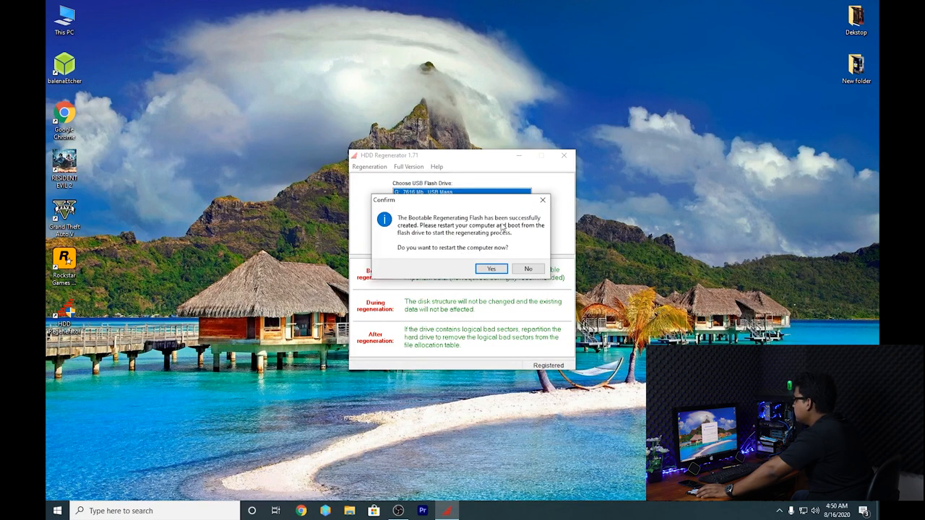
mouse_move(523, 225)
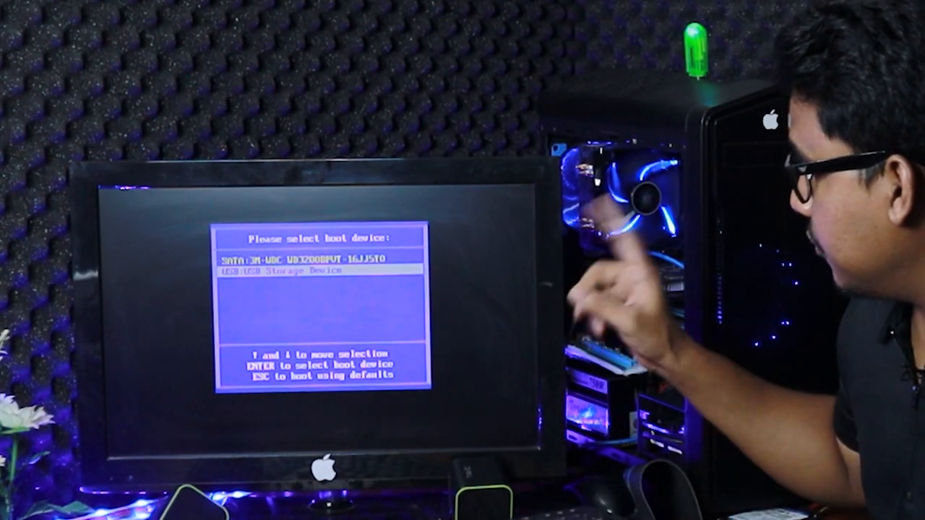
Boot from the USB Storage Device to reach HDD Regenerator's drive selection screen
key("Enter")
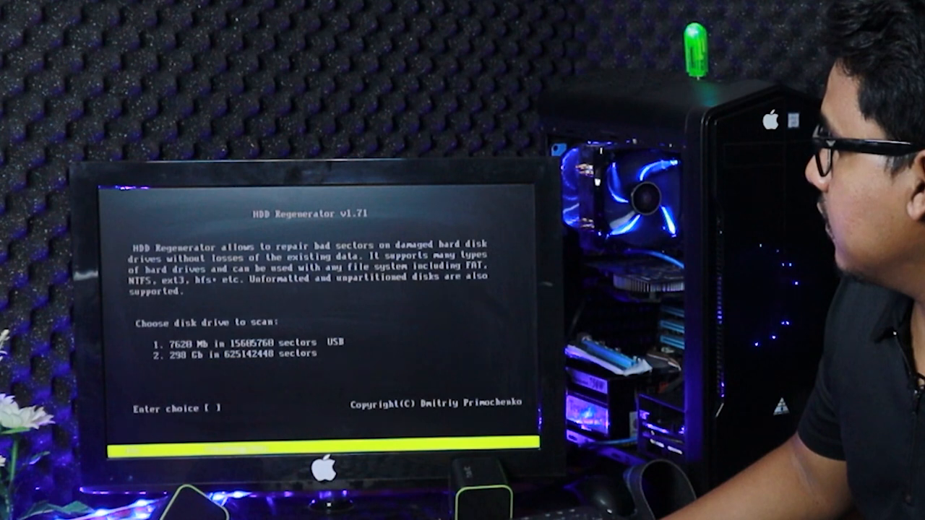